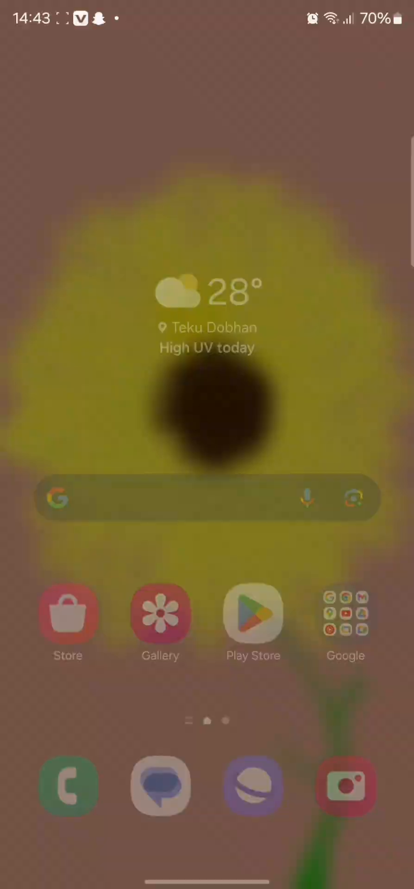
# Launch Duolingo from the app drawer.
pyautogui.scroll(3)
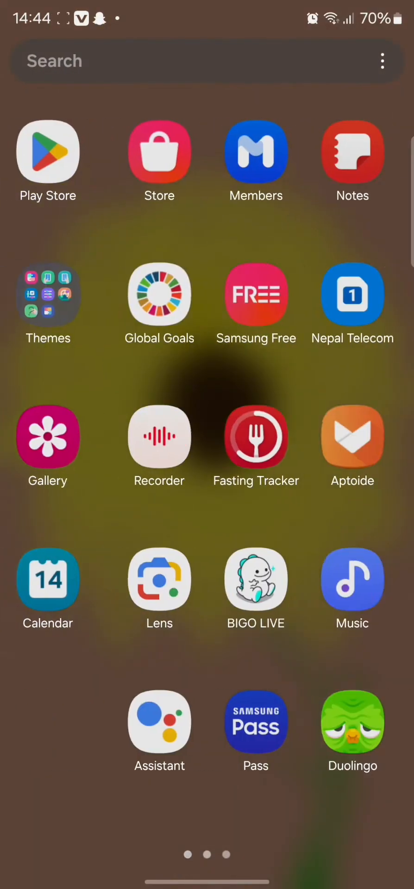
pyautogui.click(352, 721)
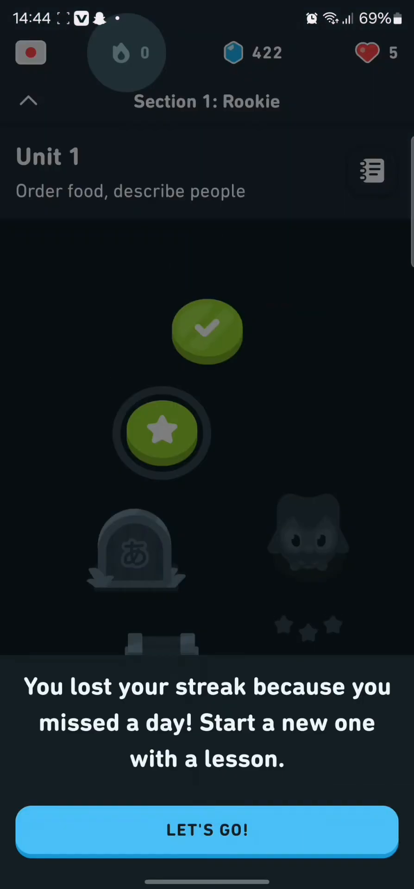
# Dismiss the lost-streak notice and show the course list with Japanese current.
pyautogui.click(208, 830)
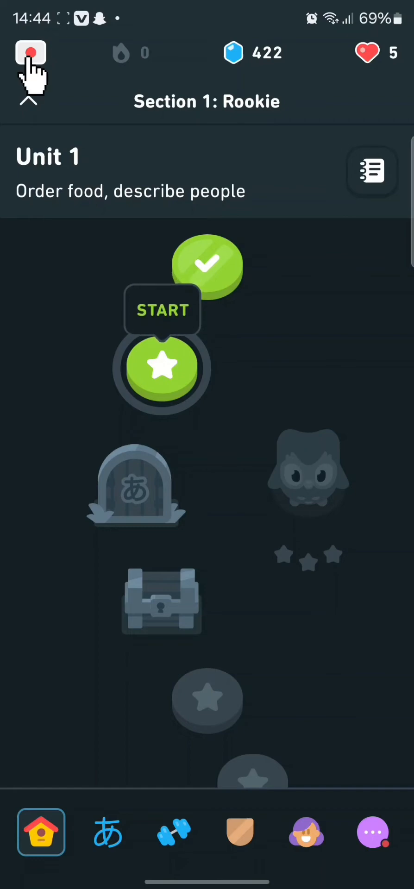
pyautogui.click(29, 54)
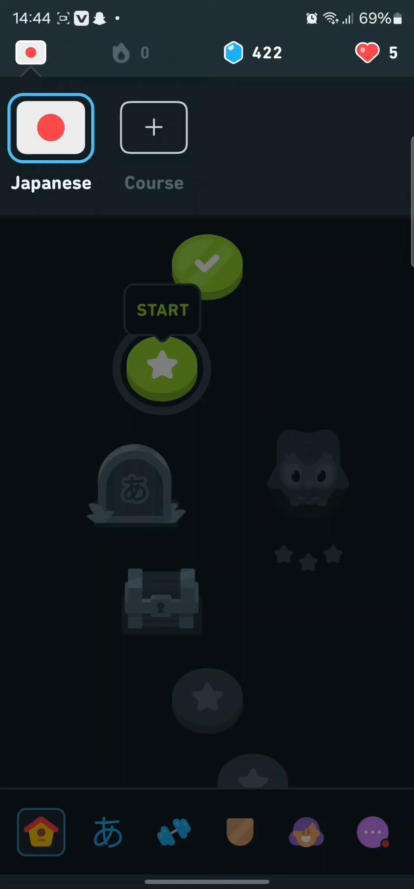
# Start adding a course and scroll the language list to the 'Voor Nederlandstaligen' section.
pyautogui.click(152, 127)
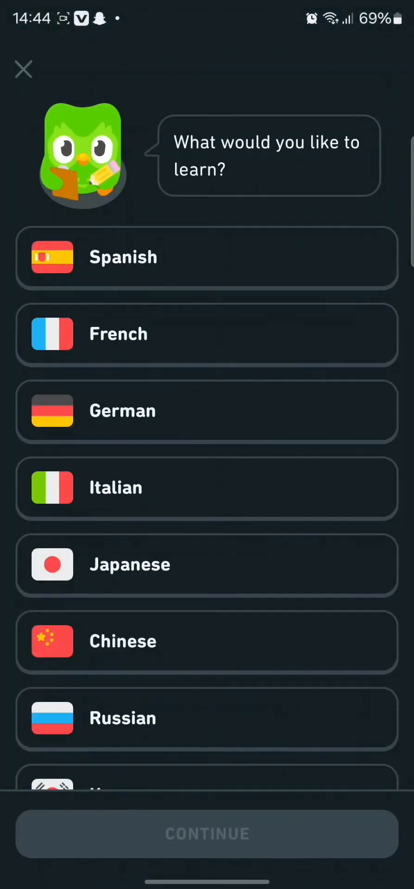
pyautogui.scroll(-3)
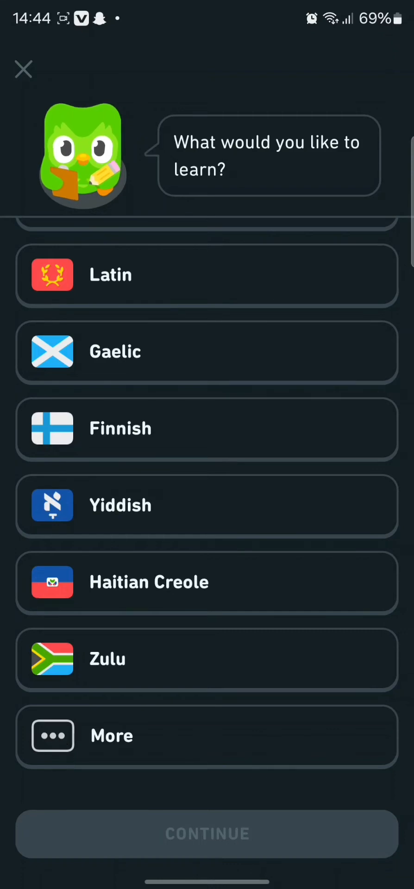
pyautogui.scroll(-3)
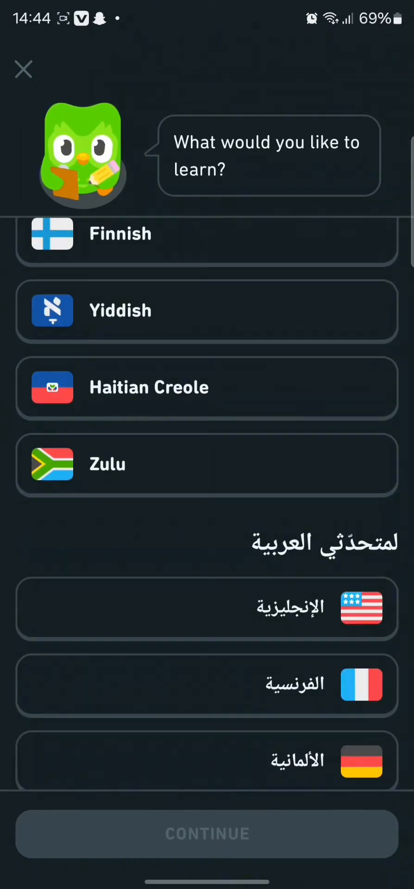
pyautogui.scroll(-3)
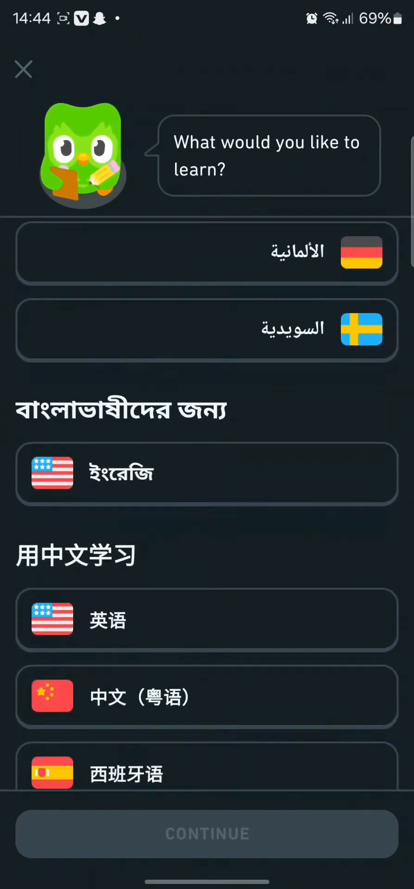
pyautogui.scroll(-3)
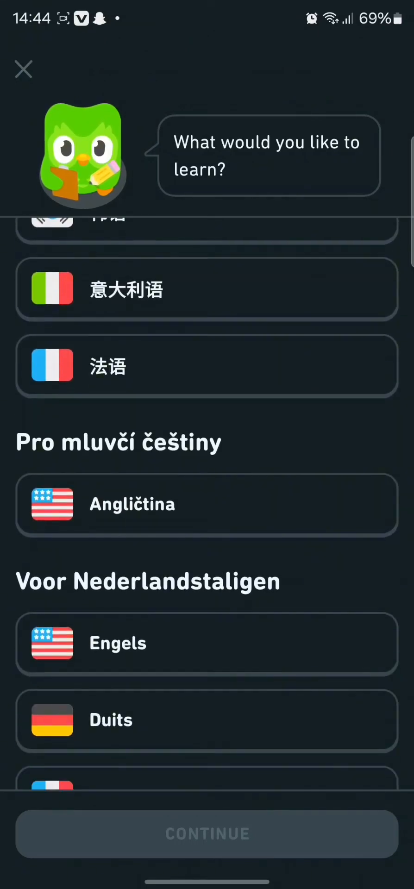
pyautogui.scroll(-3)
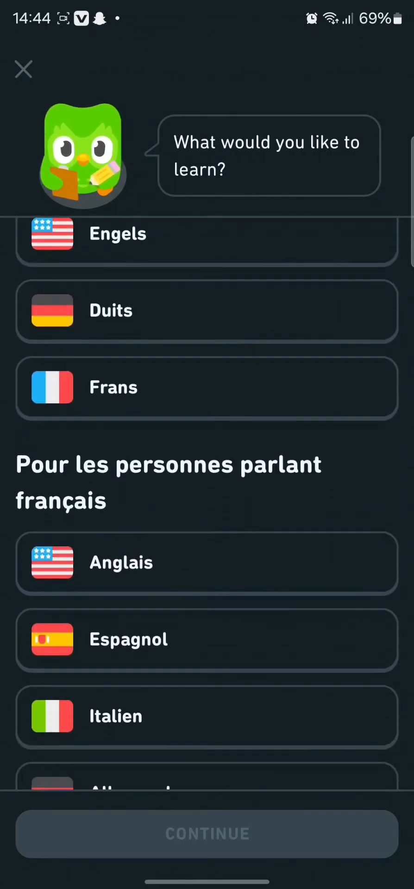
pyautogui.scroll(3)
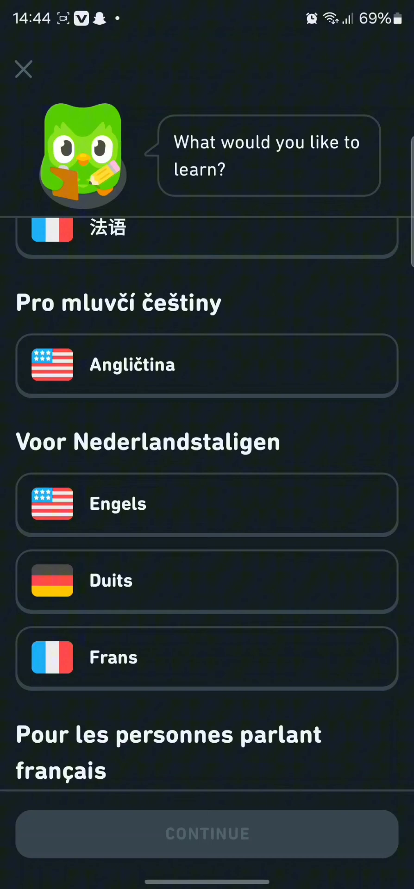
# Choose Engels for Dutch speakers and continue to the change-to-Dutch confirmation.
pyautogui.click(208, 504)
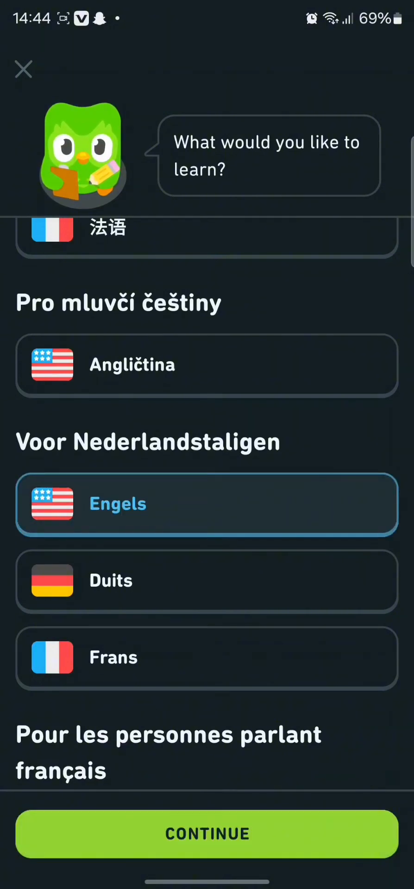
pyautogui.click(207, 504)
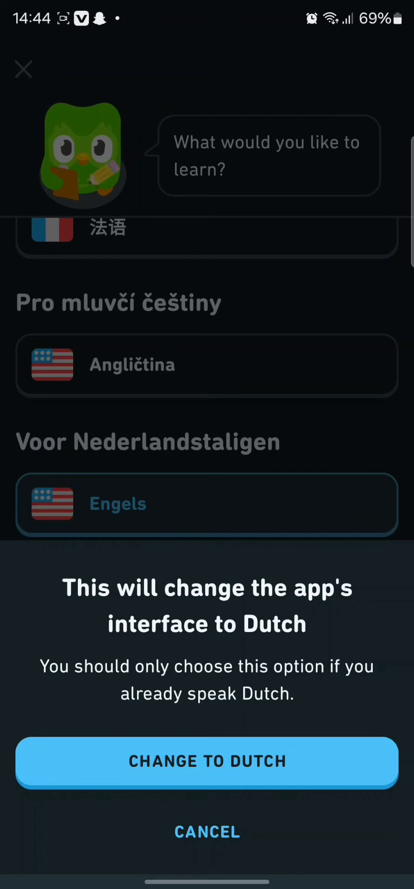